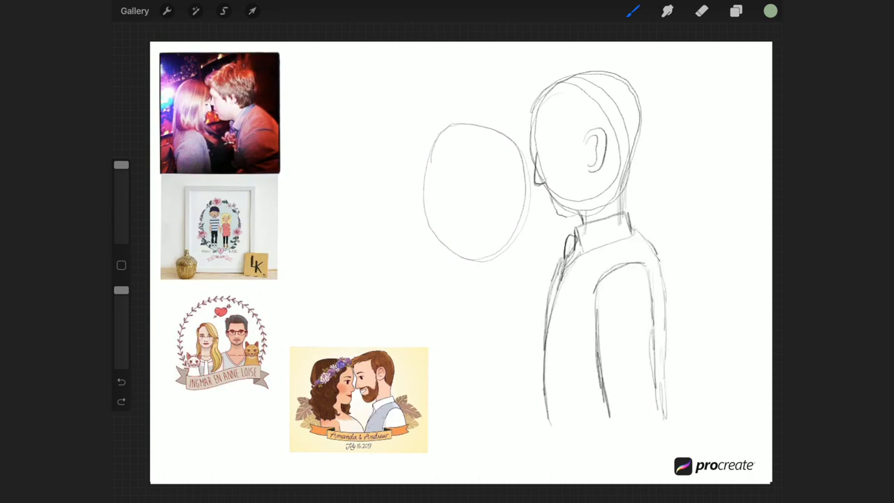
Rough in the man's head and torso and the woman's head with pencil beside the references
drag(545, 151, 566, 189)
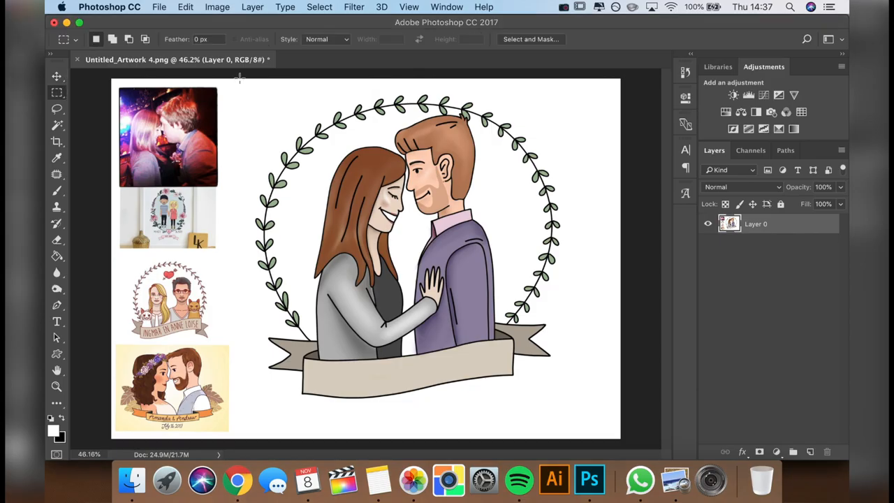
Crop to the wreath portrait and blend the texture layer in Overlay at 47% opacity
drag(243, 83, 571, 405)
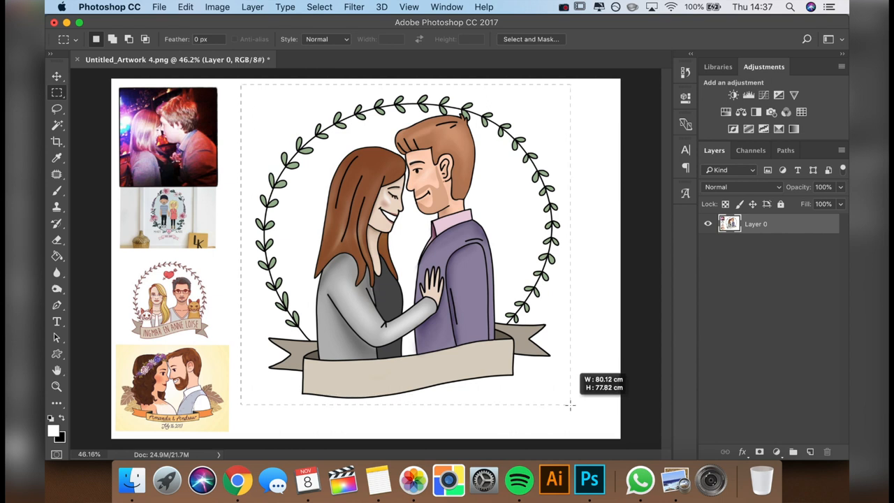
click(217, 7)
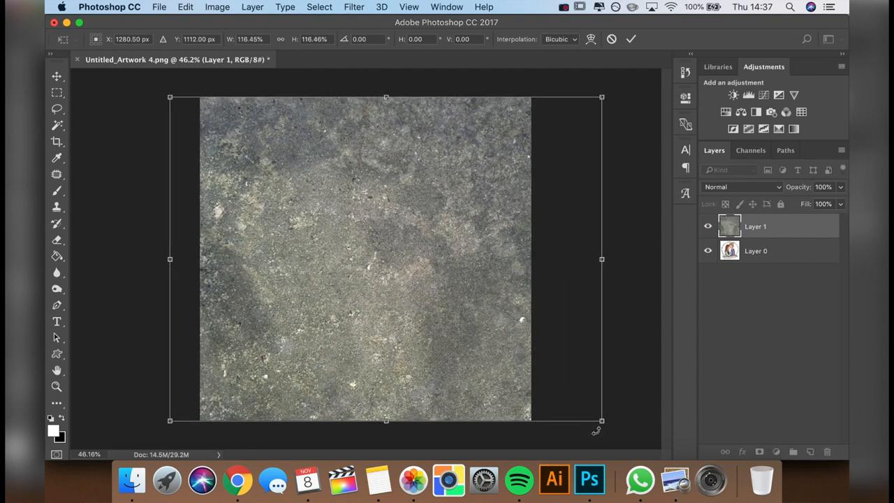
click(741, 187)
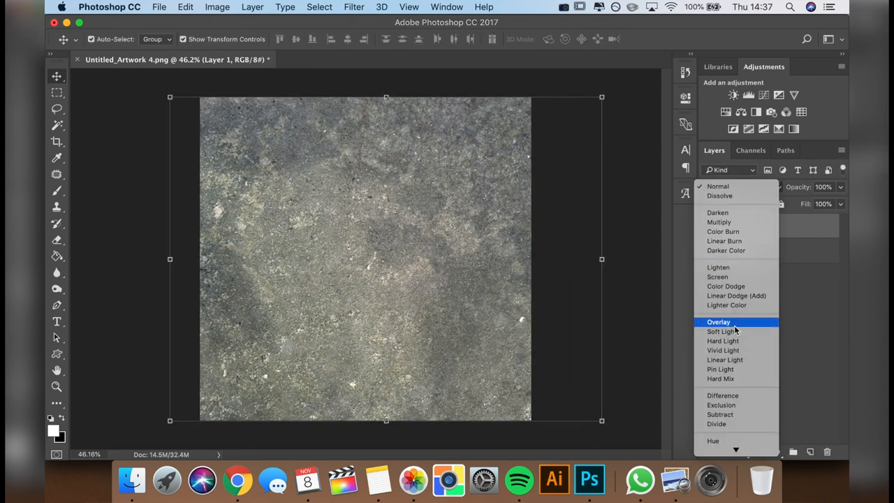
click(718, 322)
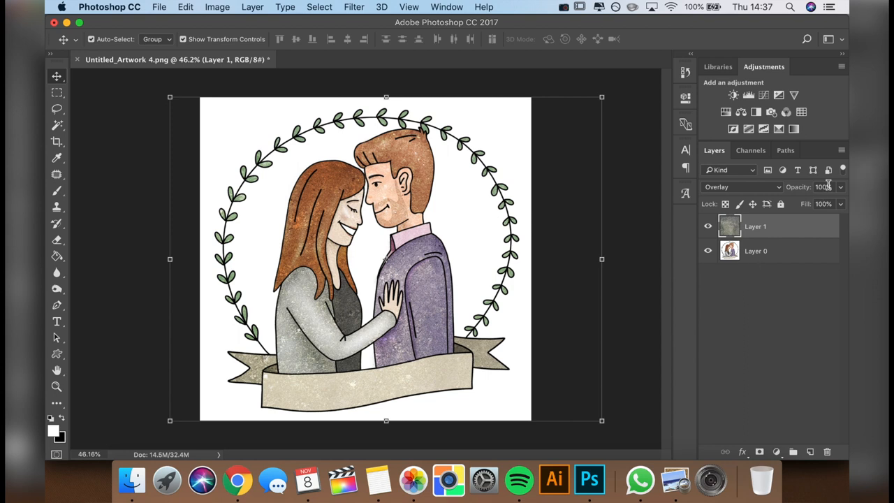
drag(830, 186, 811, 202)
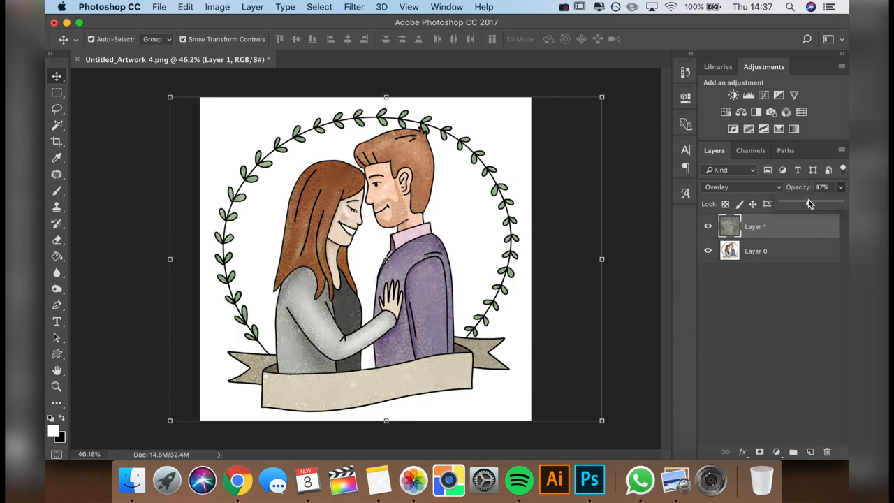
drag(810, 202, 803, 203)
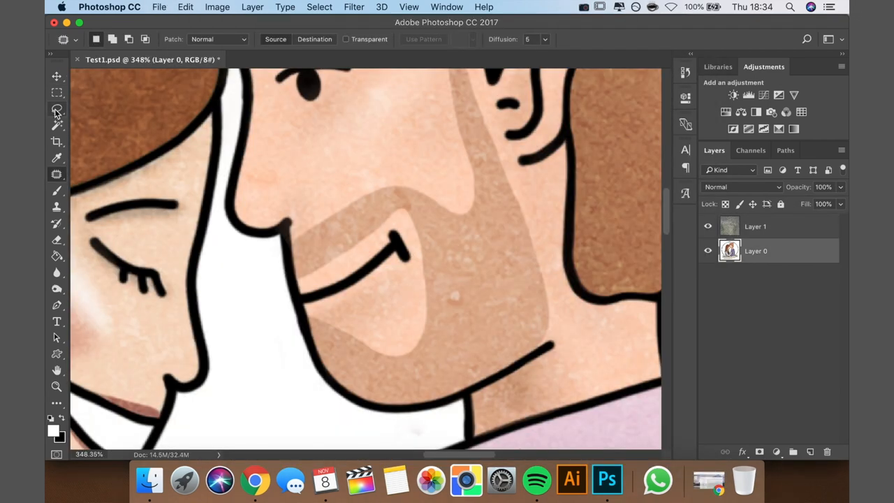
Select the beard with the Polygonal Lasso and apply Hue/Saturation: Saturation +5, Lightness -10
click(57, 109)
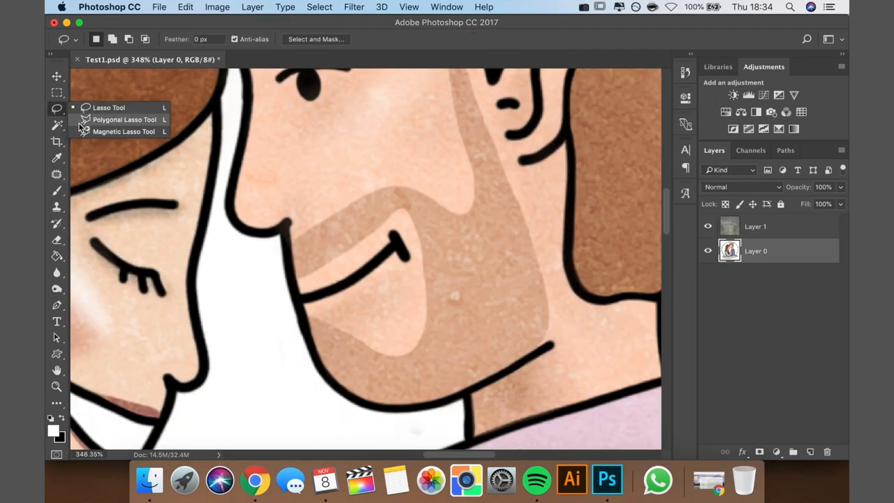
click(119, 132)
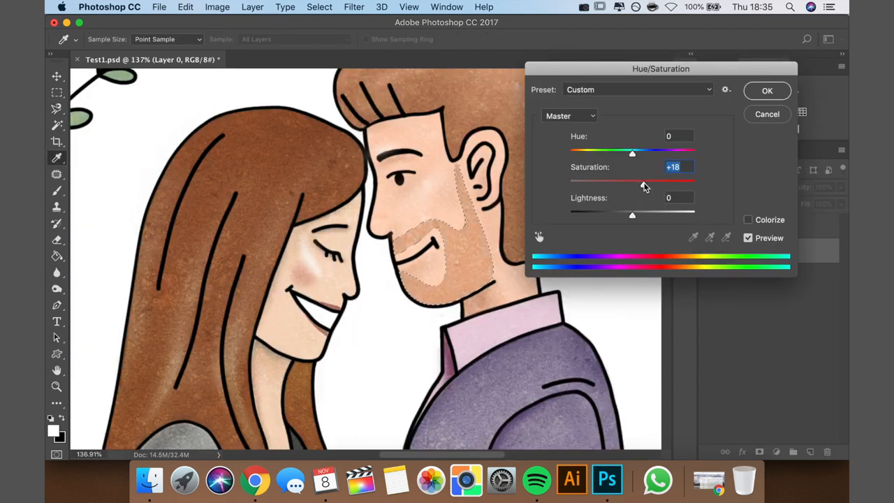
drag(632, 181, 629, 181)
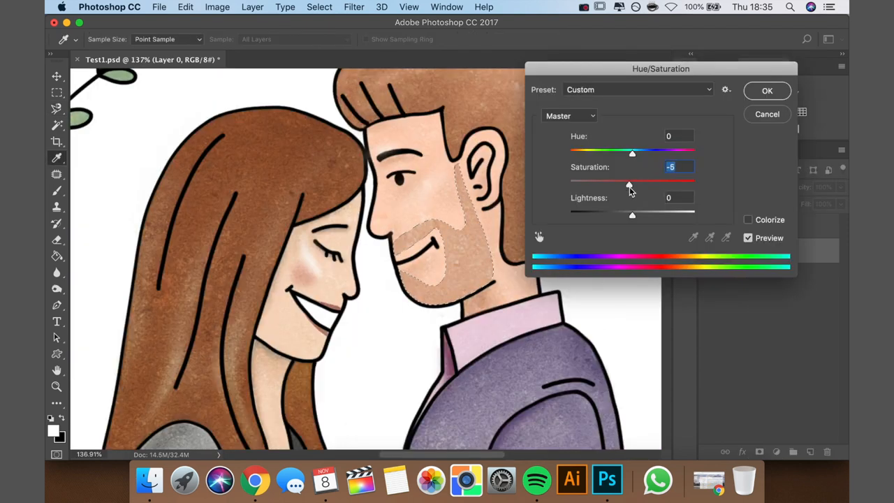
drag(628, 181, 635, 181)
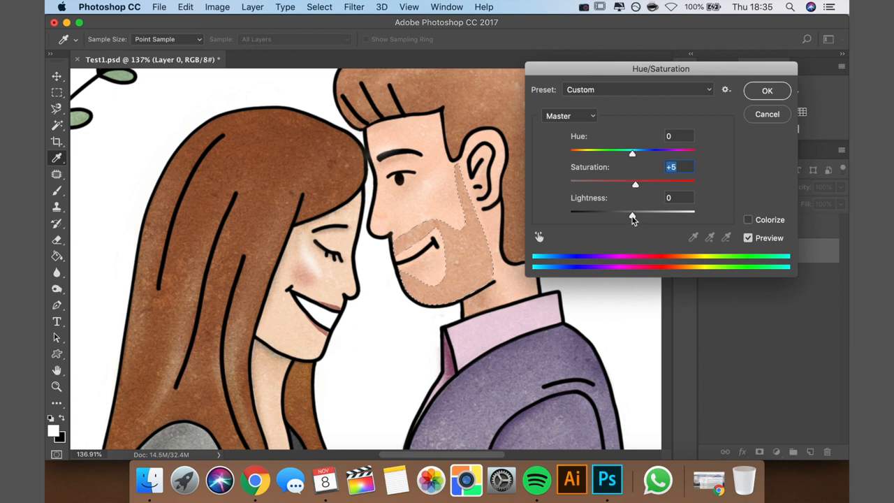
drag(634, 213, 625, 213)
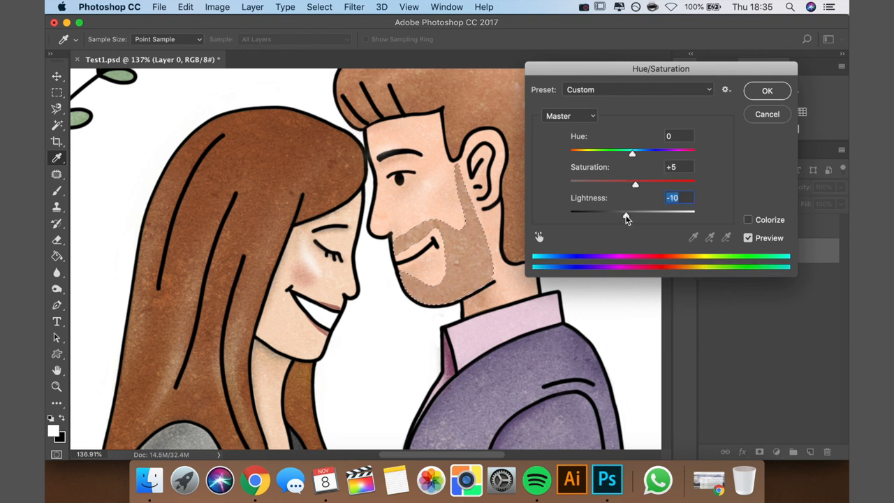
drag(632, 211, 621, 211)
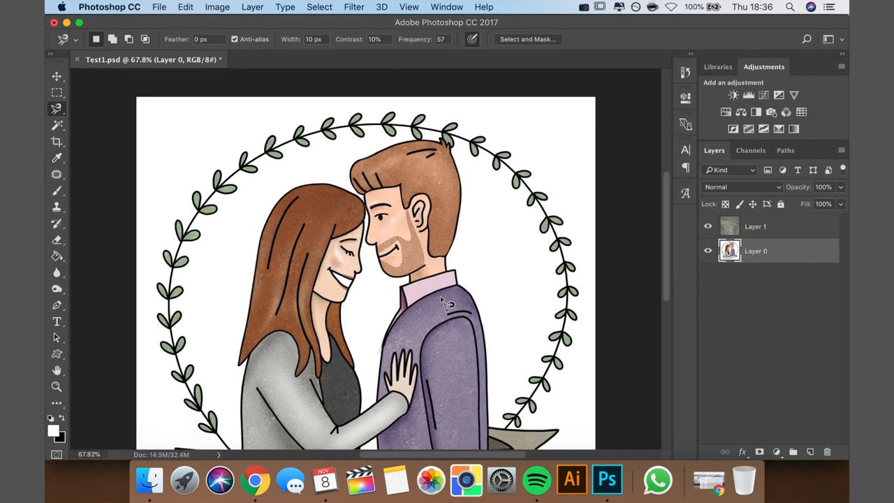
click(572, 479)
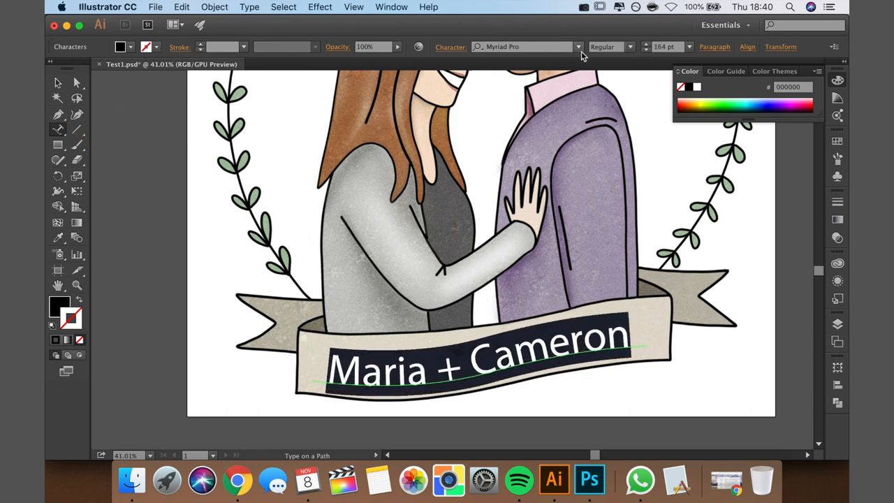
Set the 'Maria + Cameron' banner lettering in a flowing script font
click(578, 46)
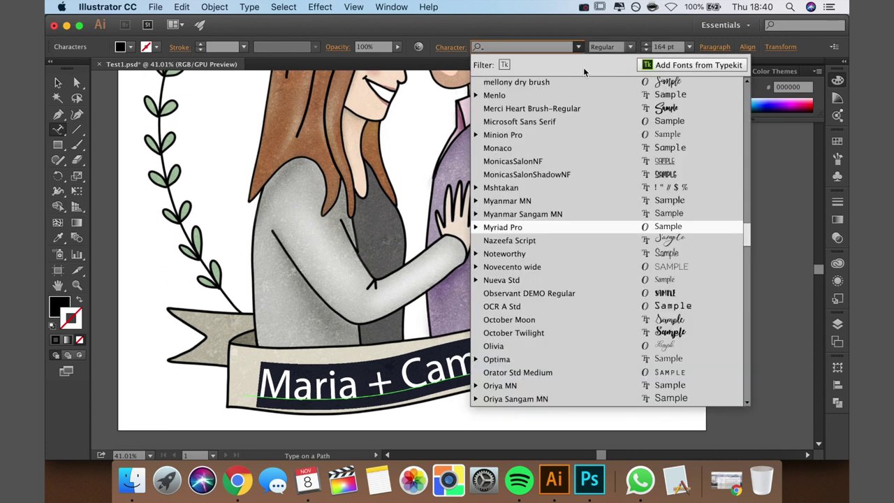
click(516, 82)
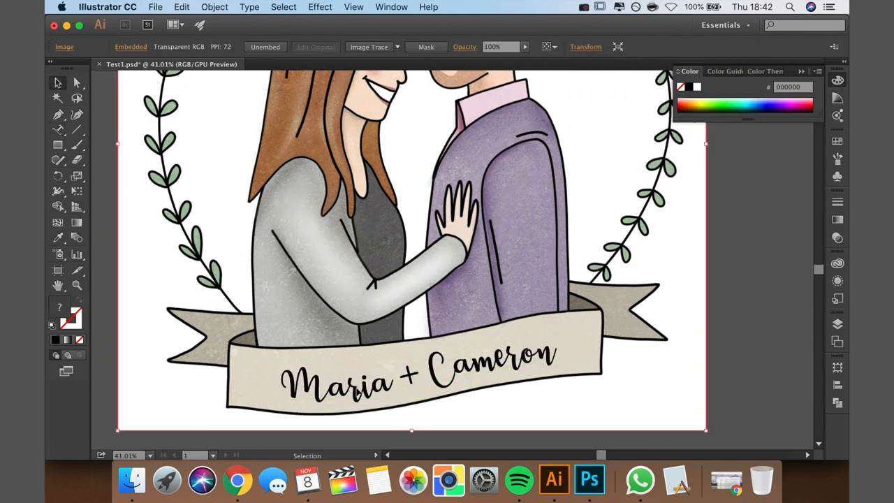
Color the banner lettering dark reddish-brown #3D1919
click(682, 331)
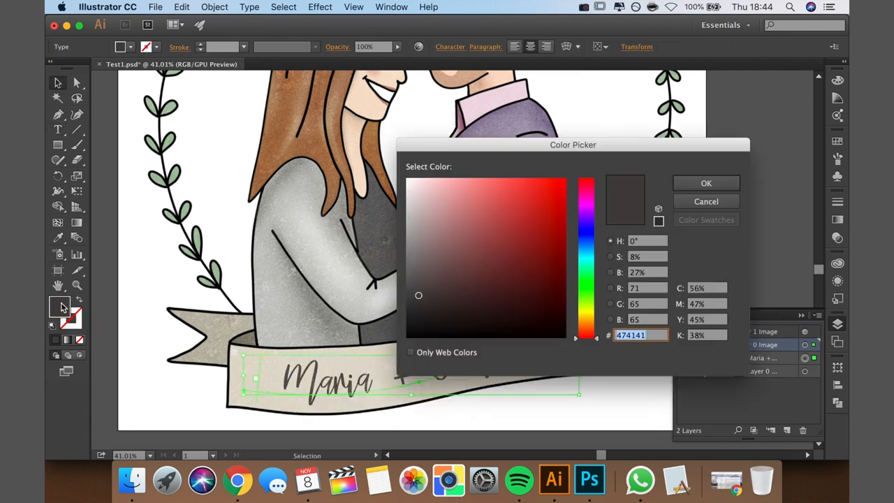
click(499, 301)
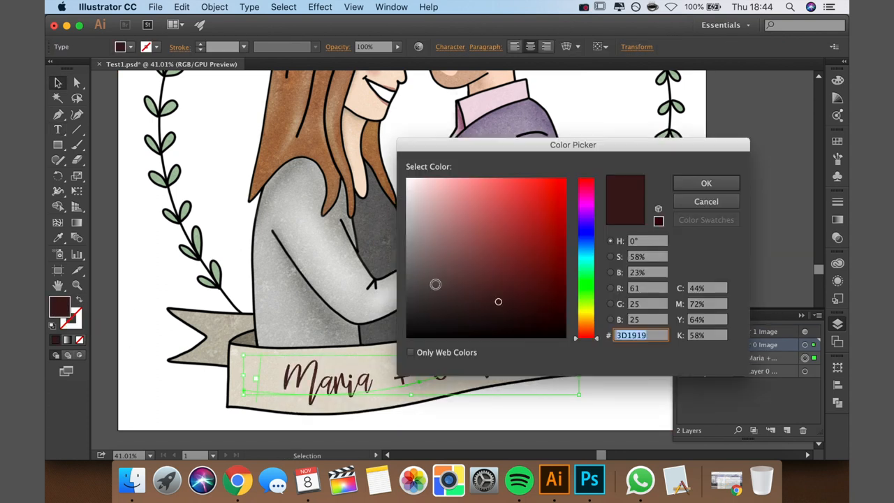
click(706, 183)
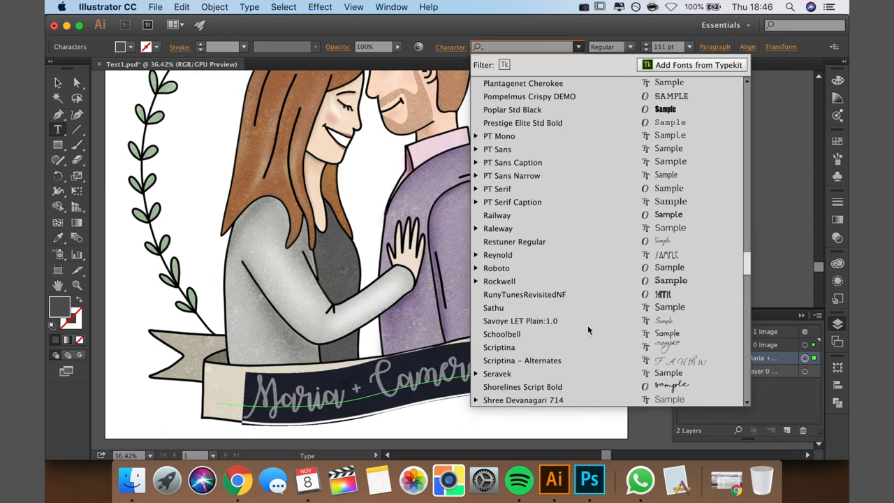
scroll(down, 3)
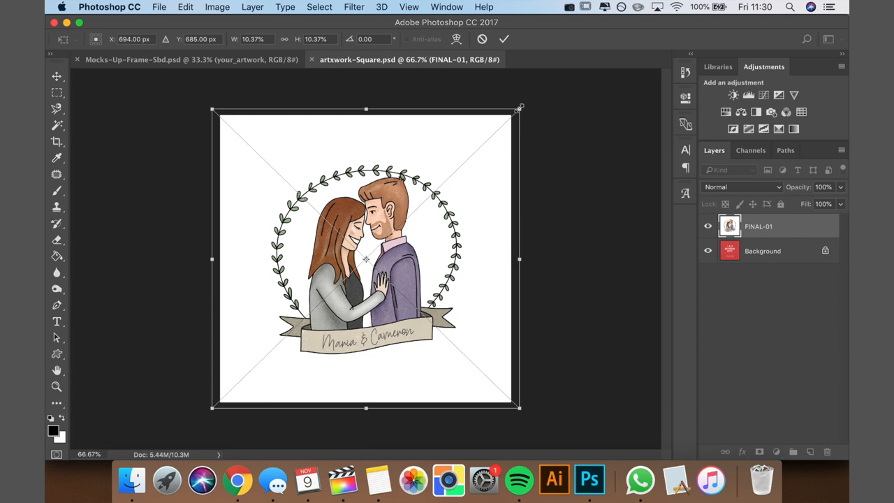
Resize and save the mockup artwork, place a watercolour backdrop, and desaturate it by -55
drag(520, 108, 552, 85)
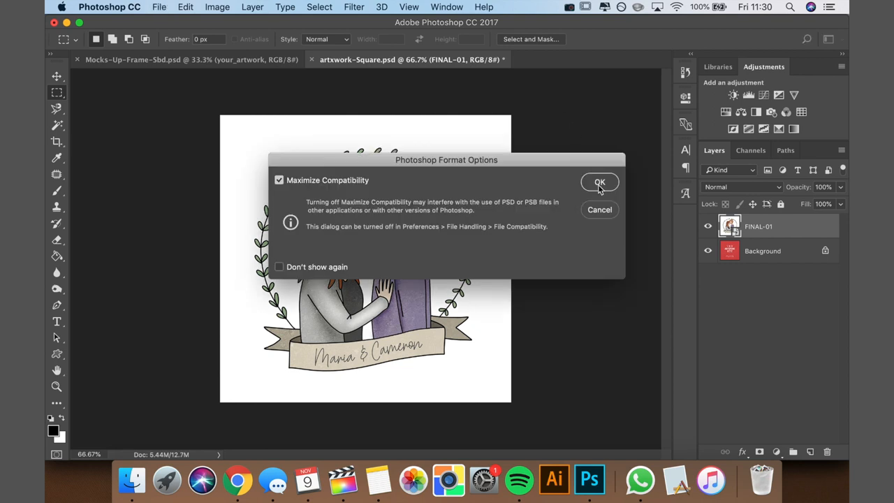
click(599, 182)
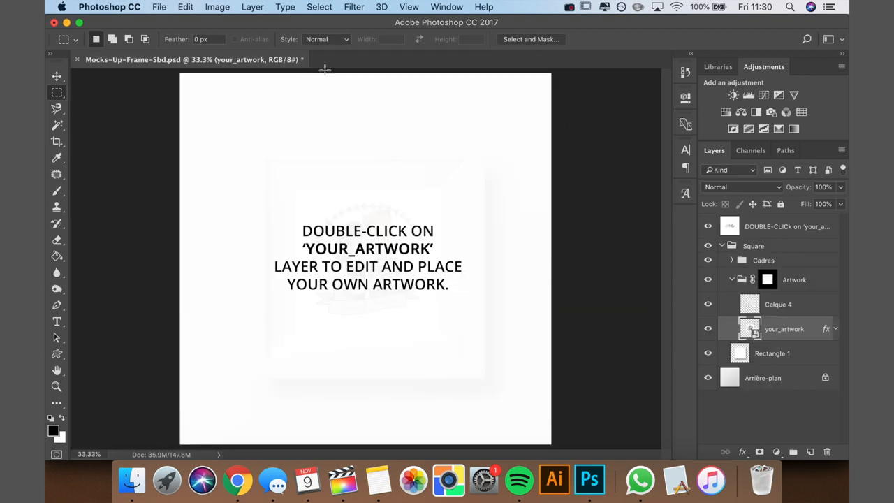
double_click(739, 327)
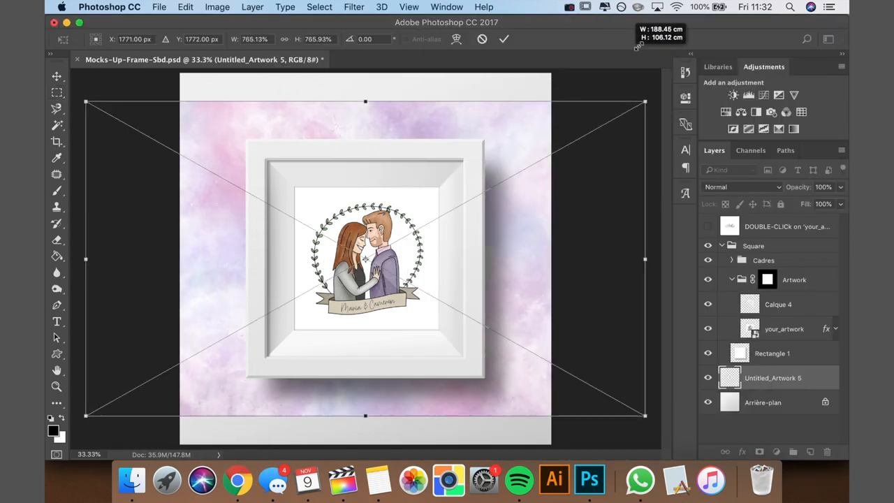
click(217, 6)
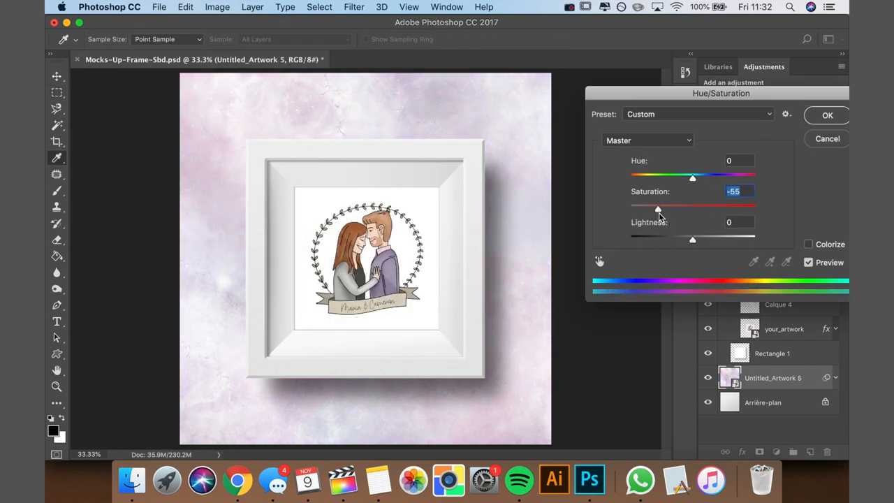
click(827, 114)
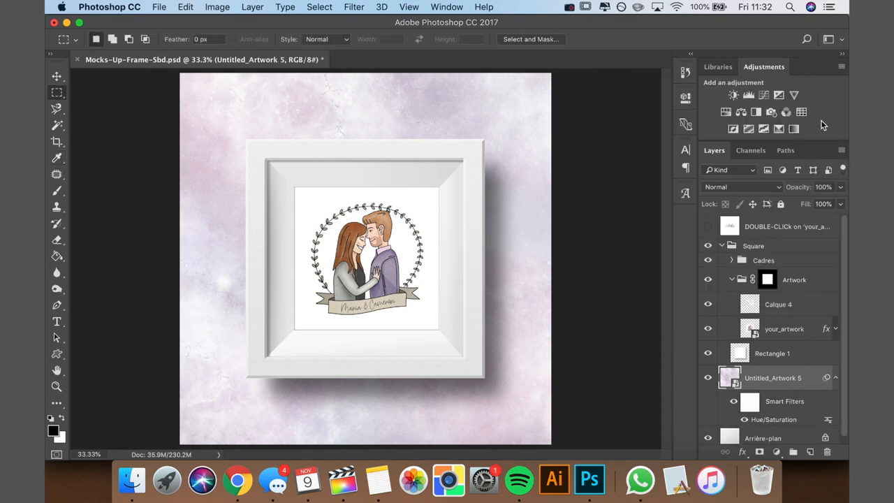